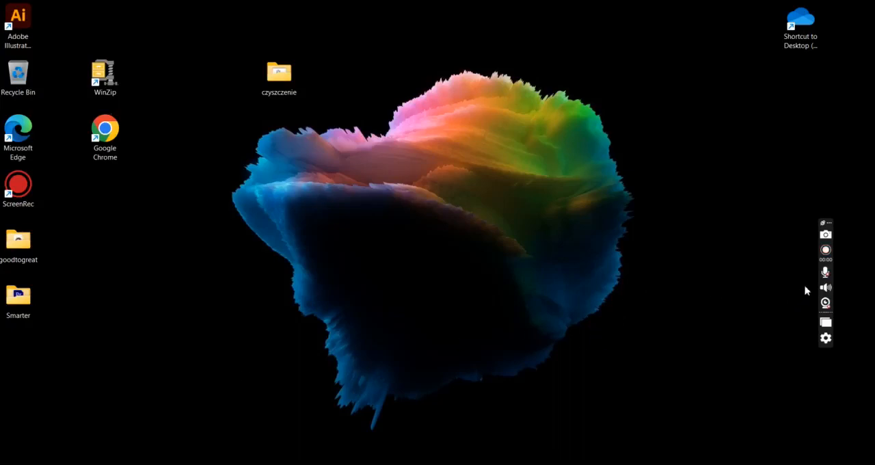
Open ScreenRec settings, showing media sharing disabled, and start the cloud account login.
left_click(825, 248)
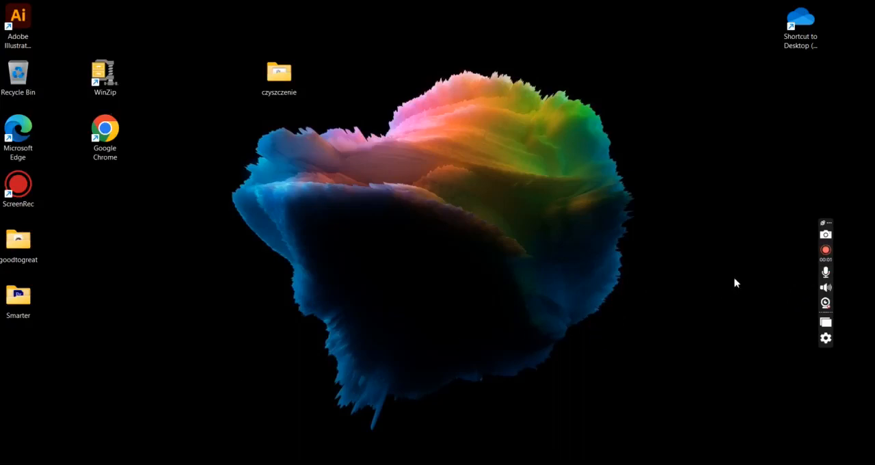
mouse_move(676, 287)
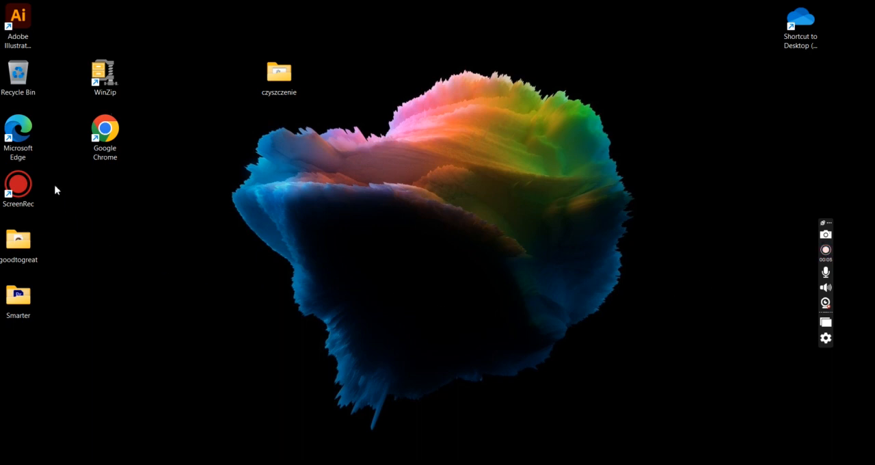
mouse_move(313, 334)
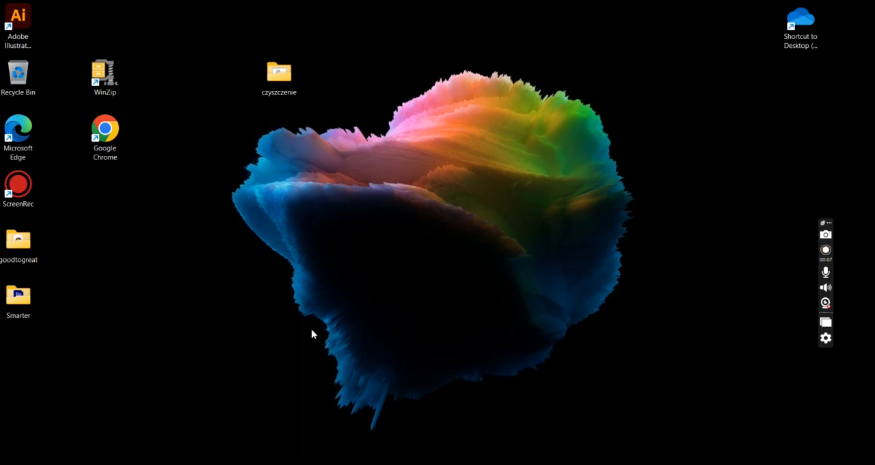
mouse_move(508, 293)
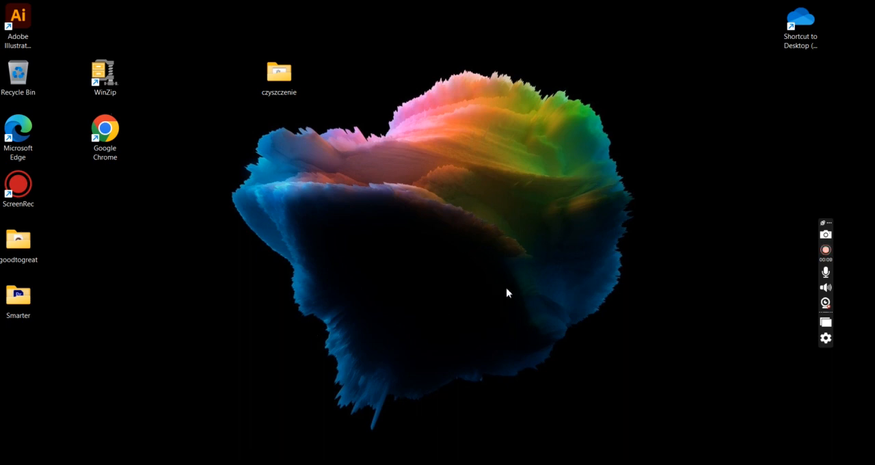
mouse_move(68, 223)
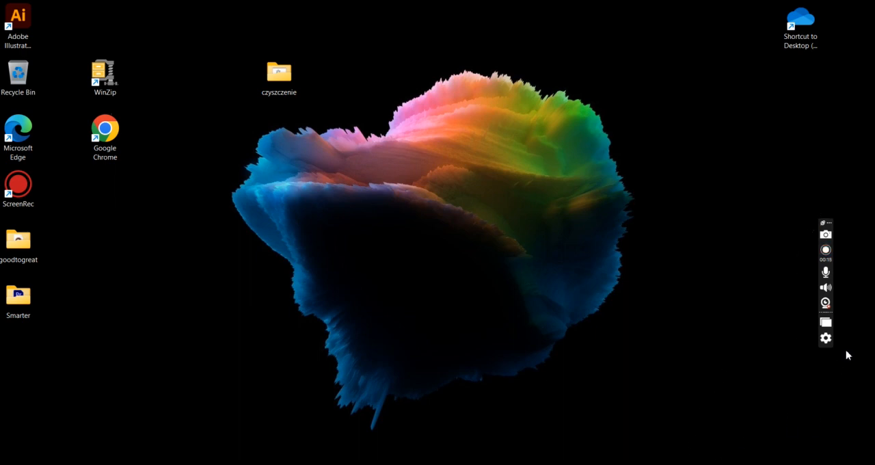
mouse_move(795, 209)
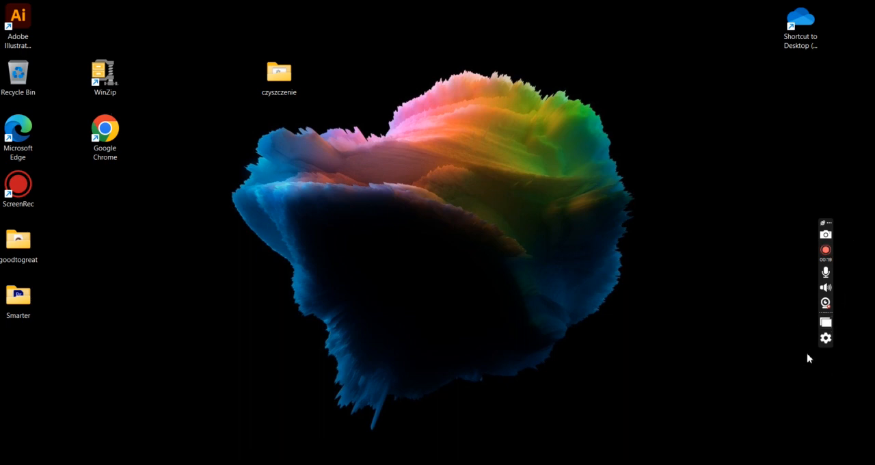
mouse_move(826, 337)
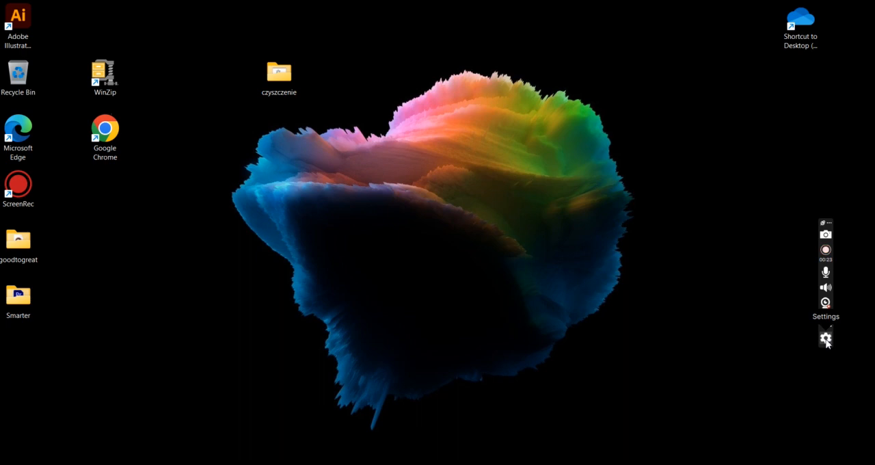
left_click(825, 338)
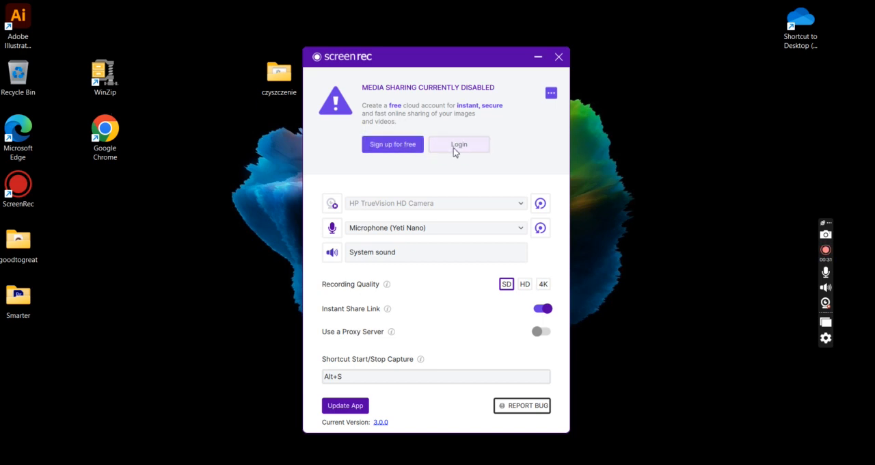
left_click(459, 145)
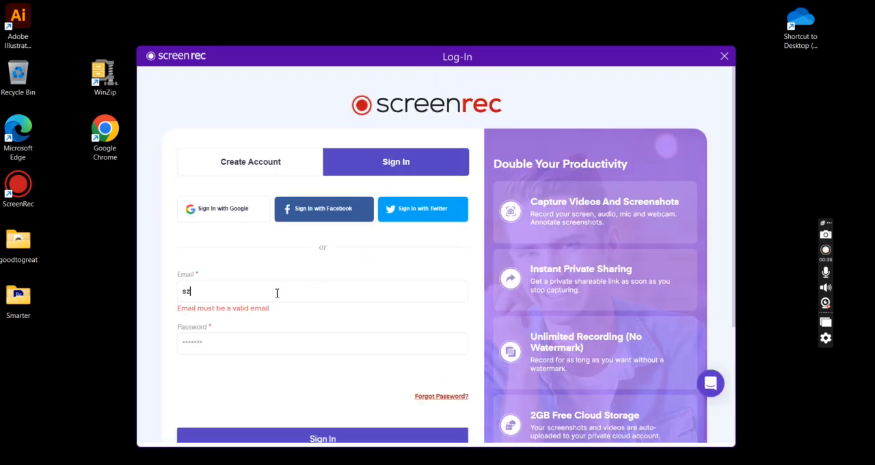
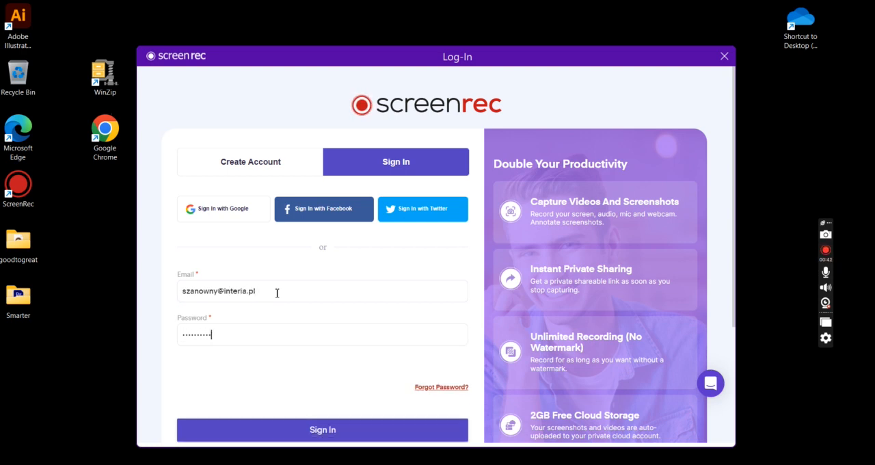
Submit the sign-in so settings show the logged-in account with storage and sharing benefits.
left_click(322, 429)
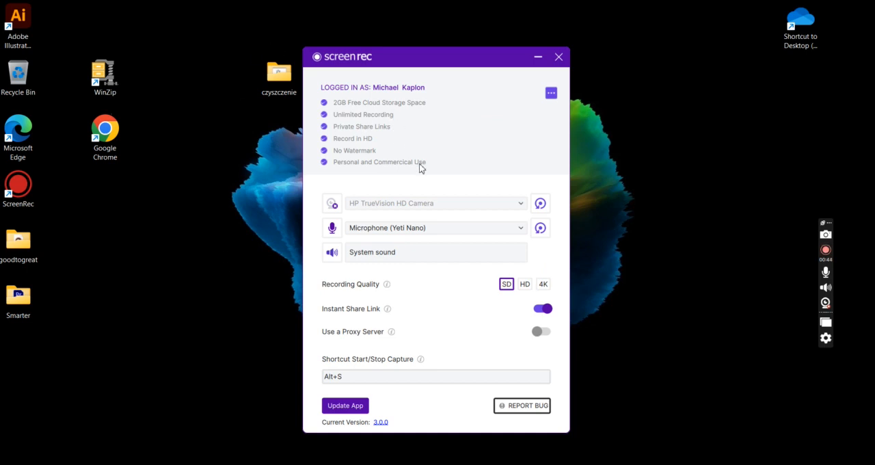
mouse_move(371, 139)
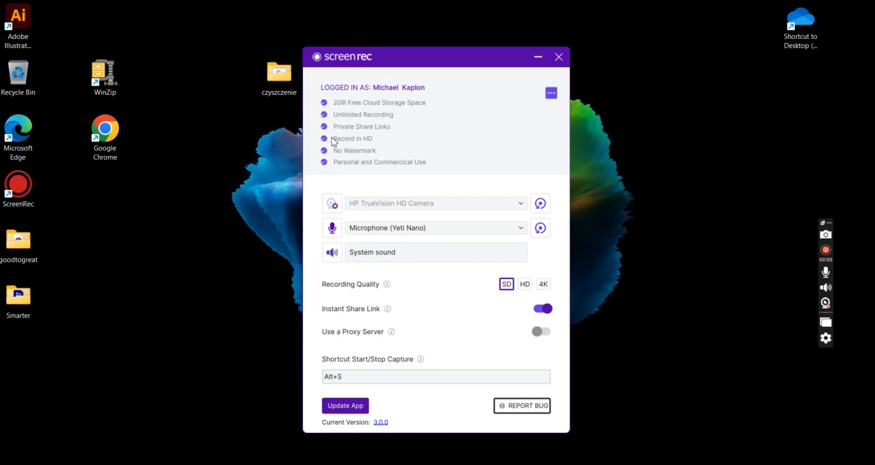
mouse_move(393, 179)
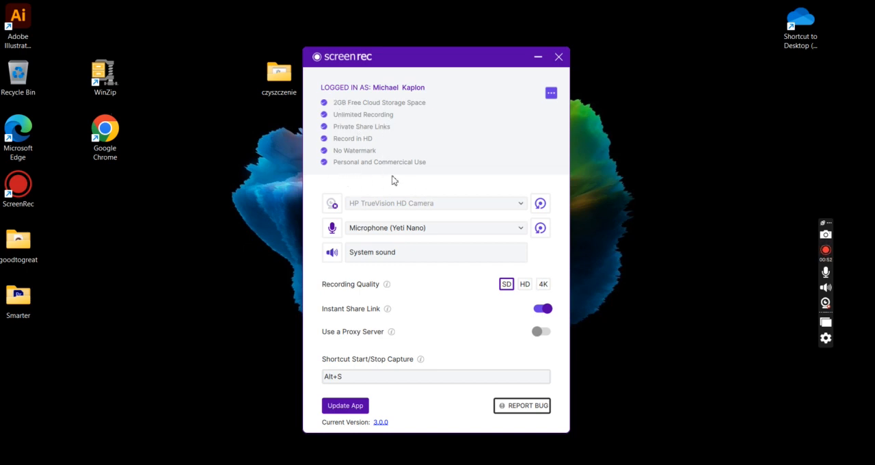
mouse_move(692, 251)
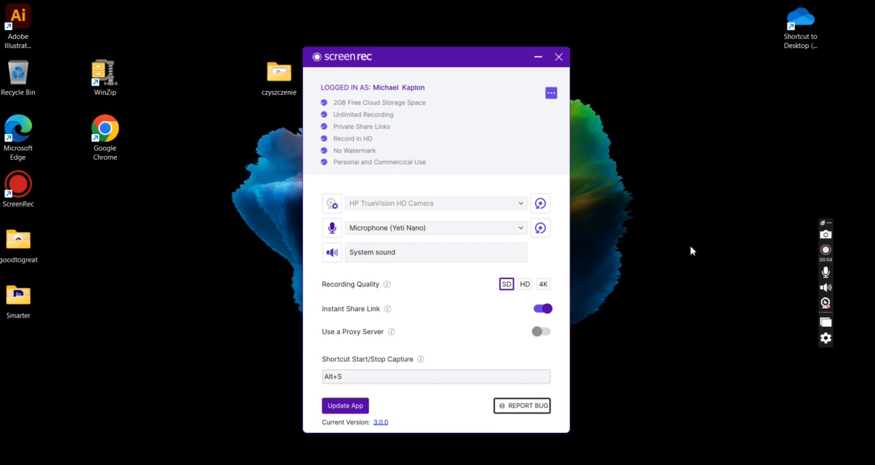